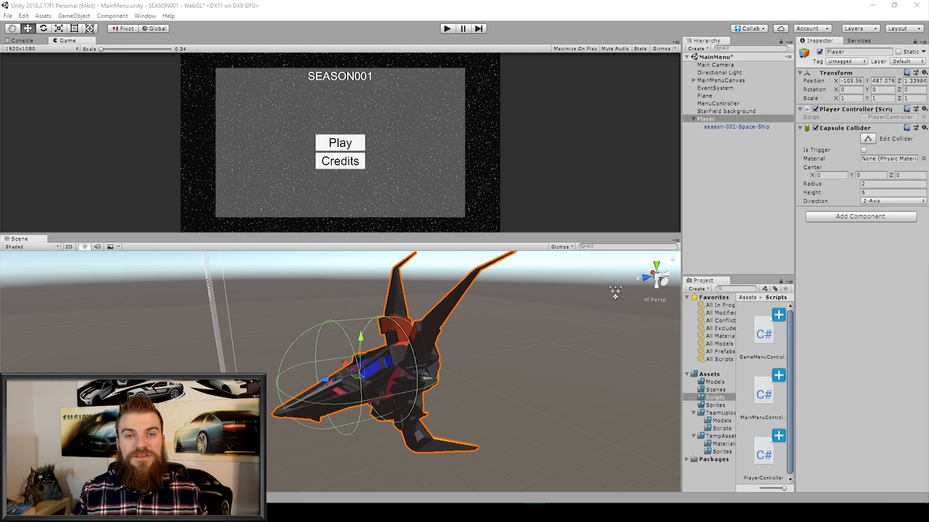
mouse_move(403, 362)
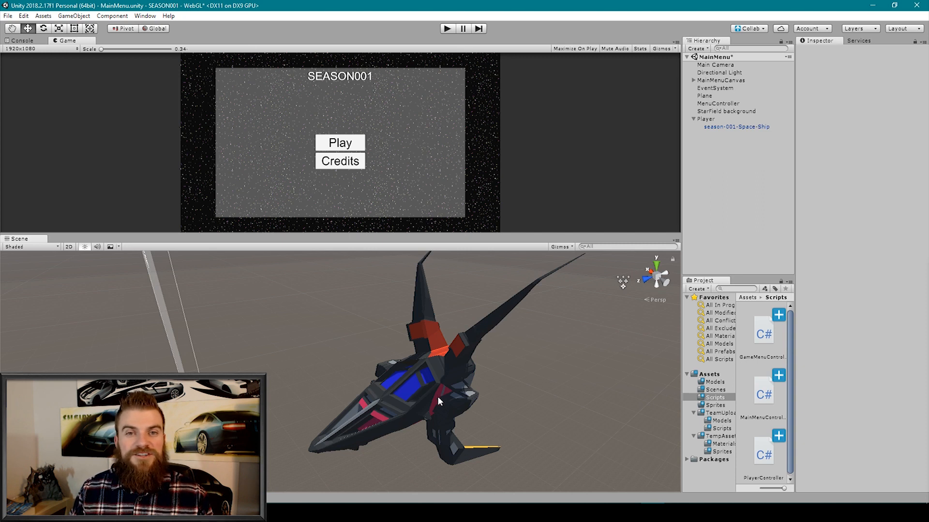
mouse_move(438, 405)
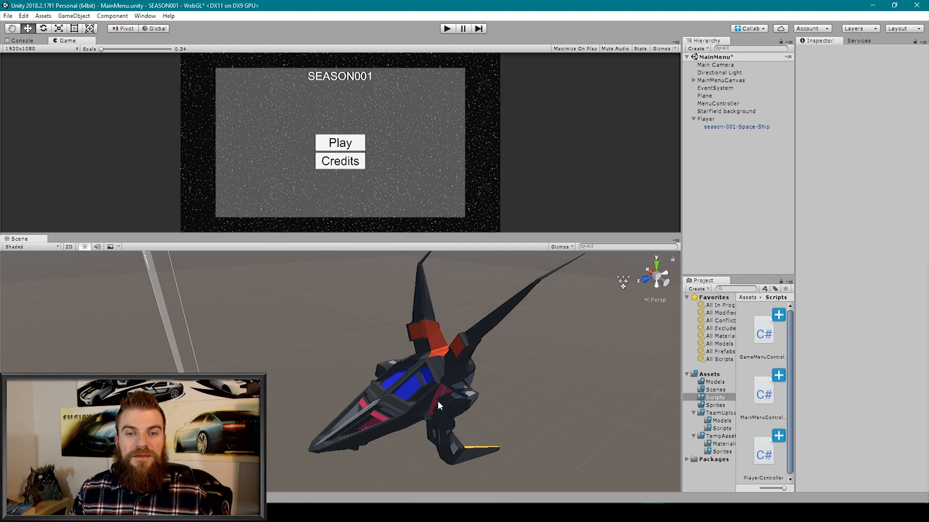
mouse_move(713, 151)
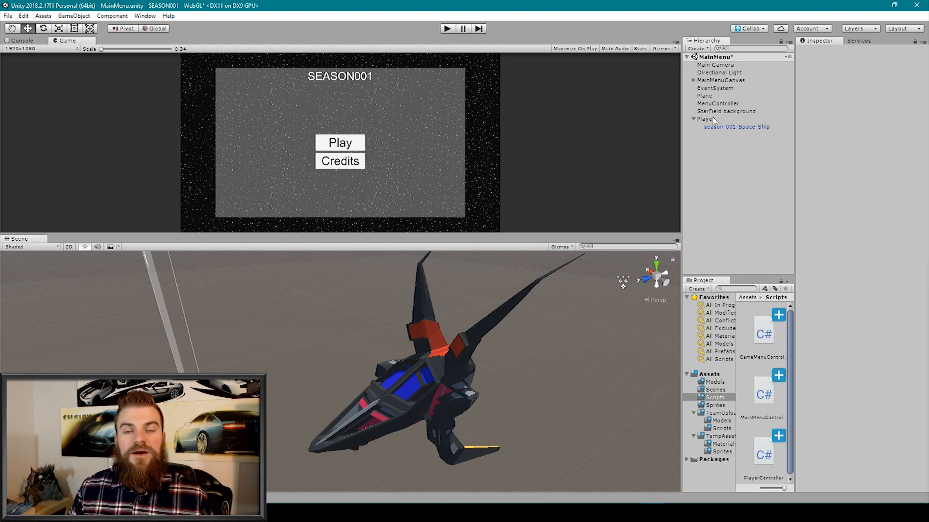
Make the Player ship a prefab in Prefabs and add a new Demos folder under Assets.
click(705, 118)
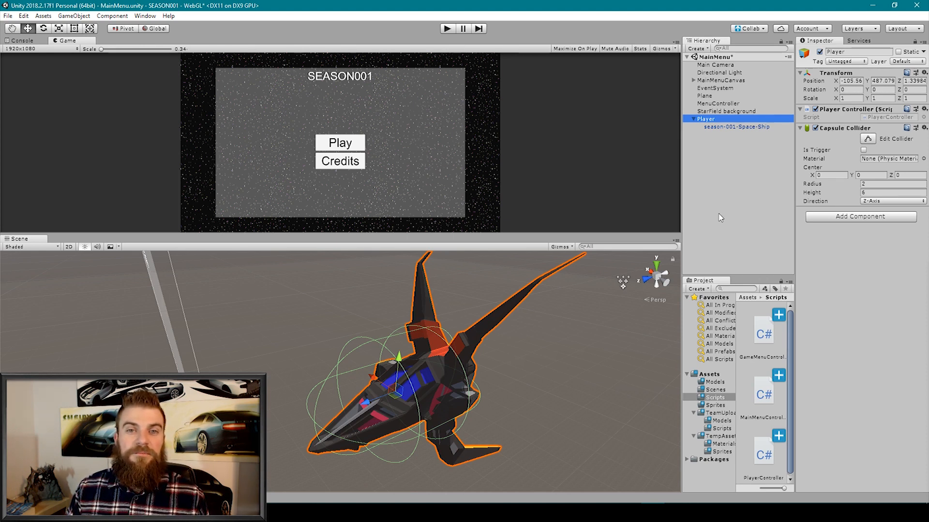
mouse_move(678, 225)
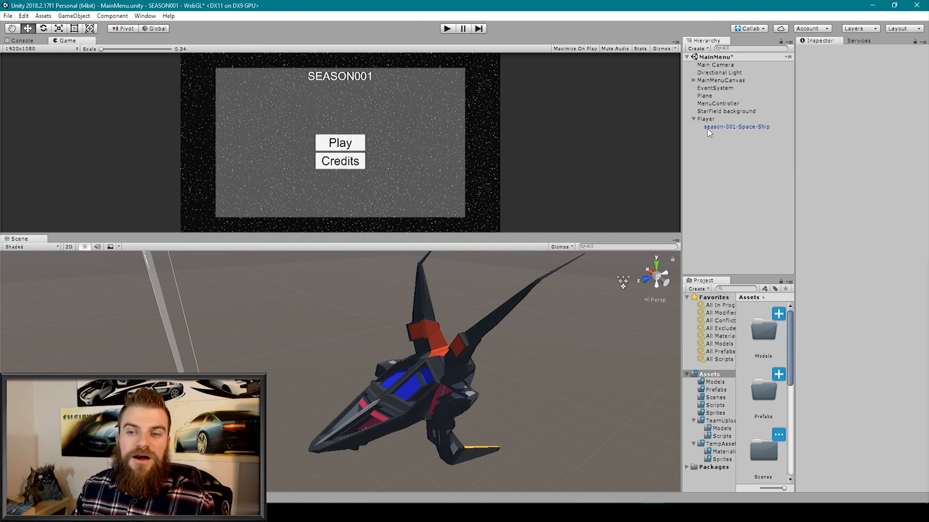
click(705, 118)
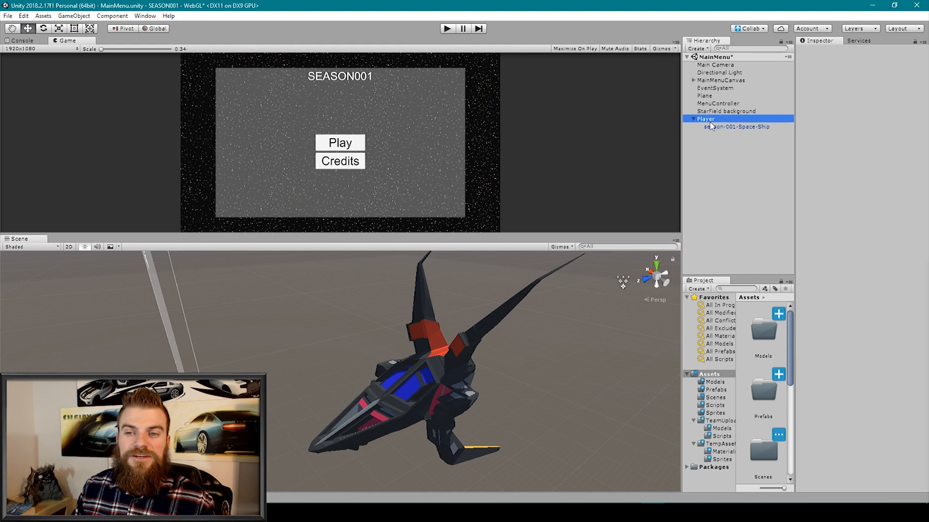
click(716, 381)
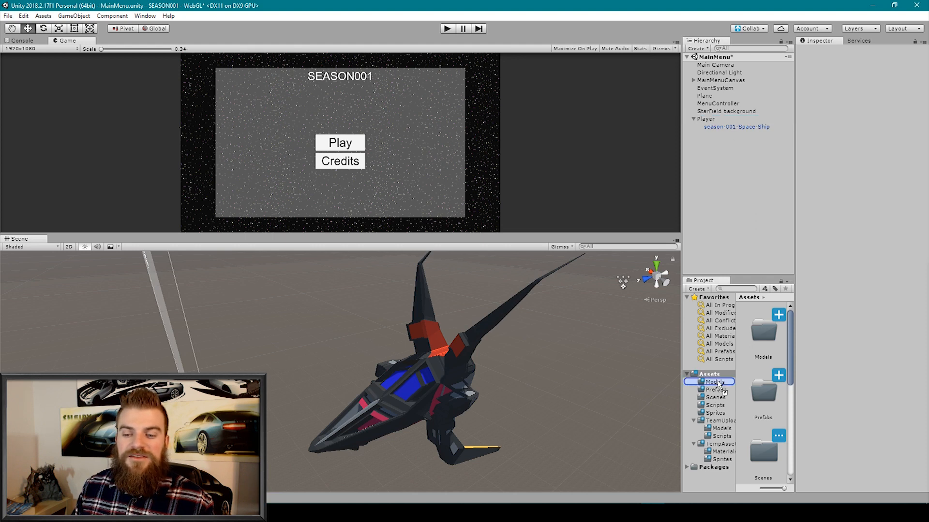
click(714, 389)
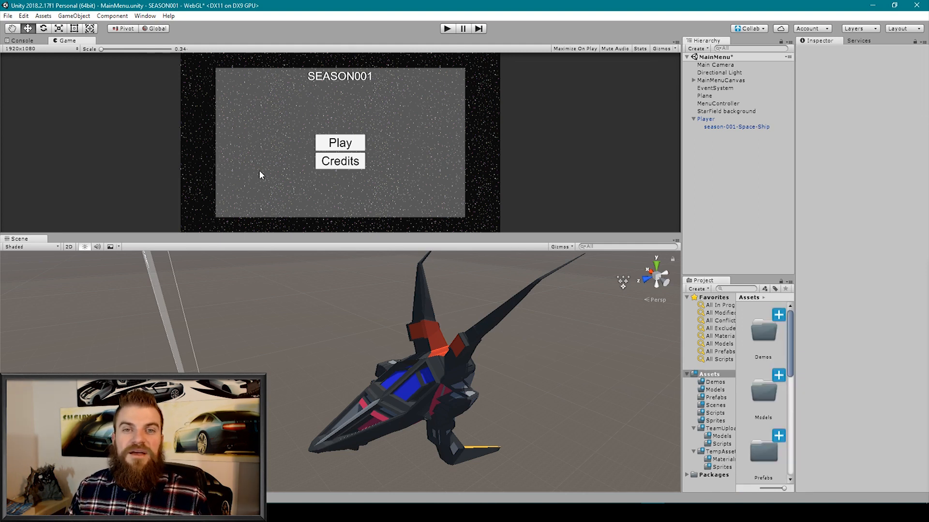
Save the scene as SpaceShipDemo inside the Demos folder via Save Scene As.
click(7, 16)
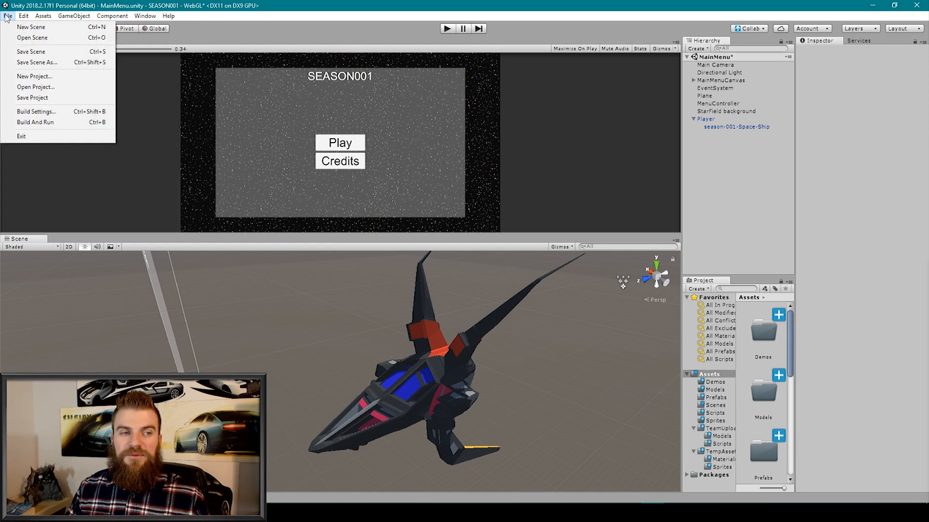
mouse_move(37, 62)
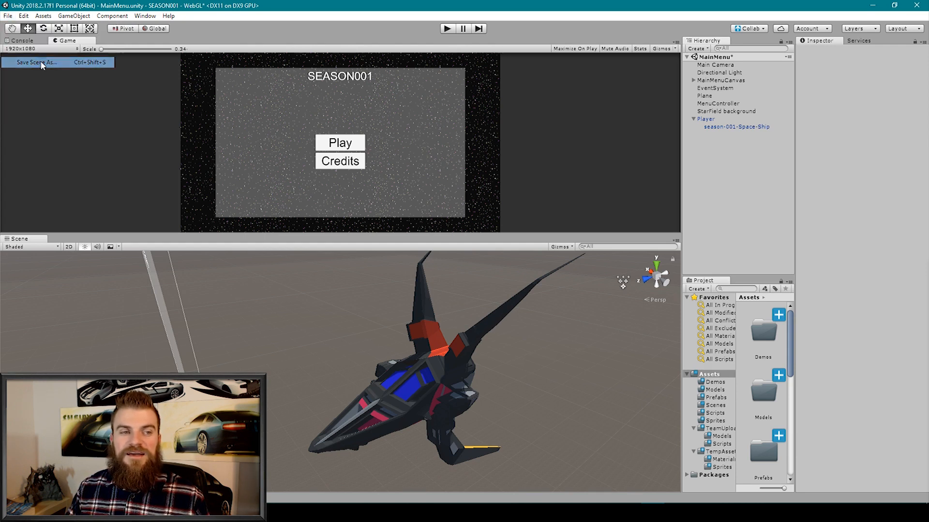
click(34, 62)
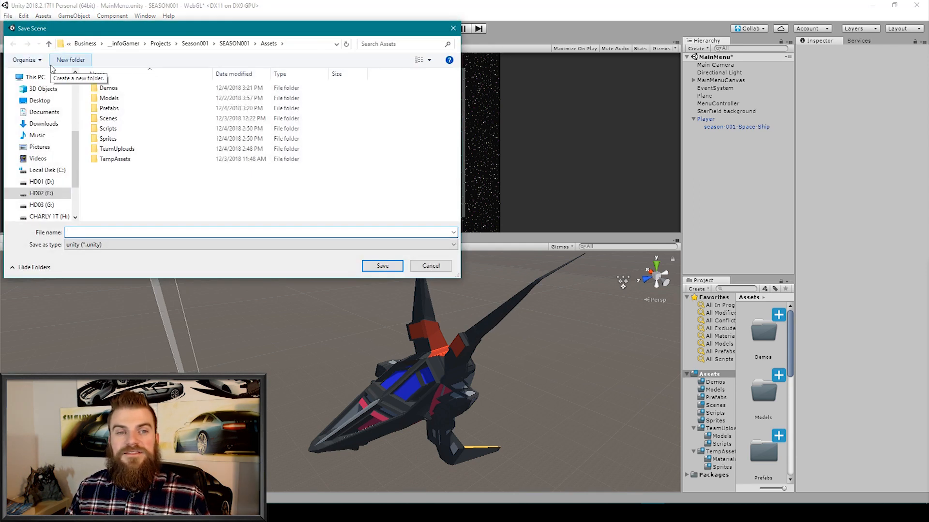
click(109, 88)
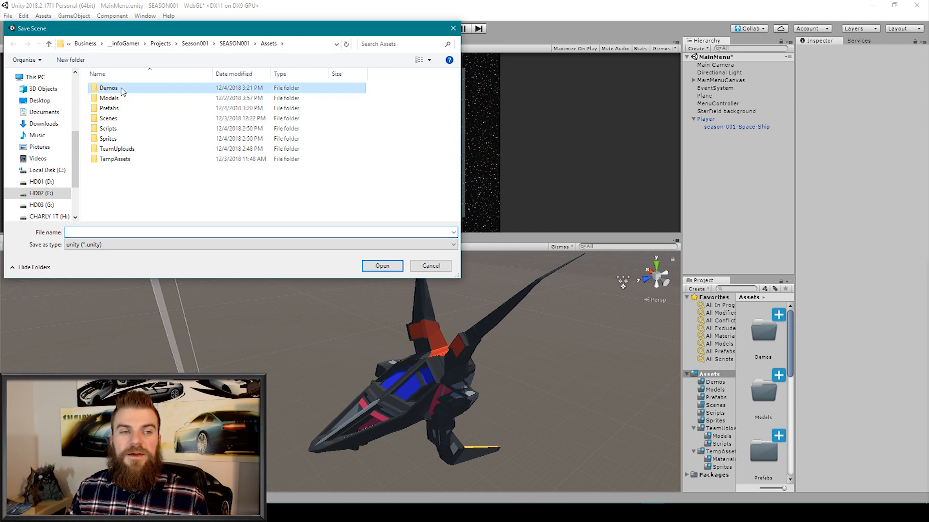
double_click(108, 88)
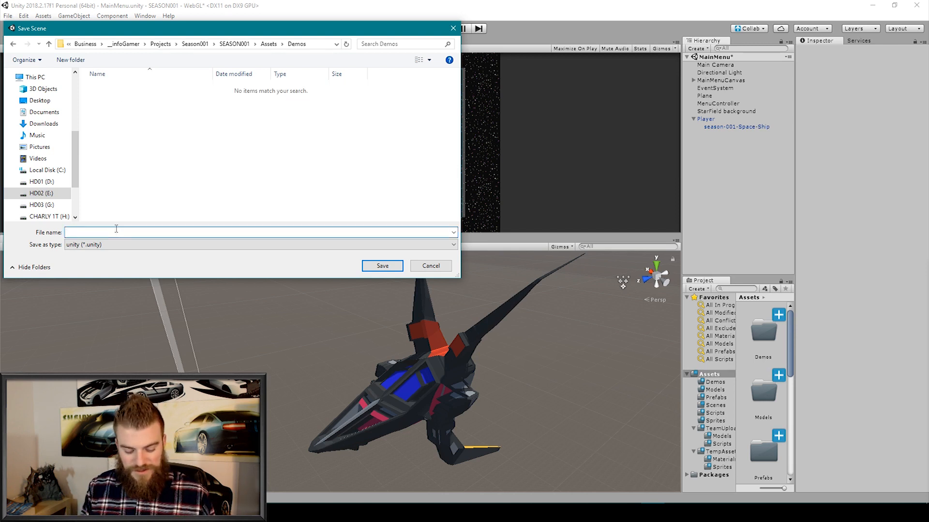
text(SpaceShipDemop)
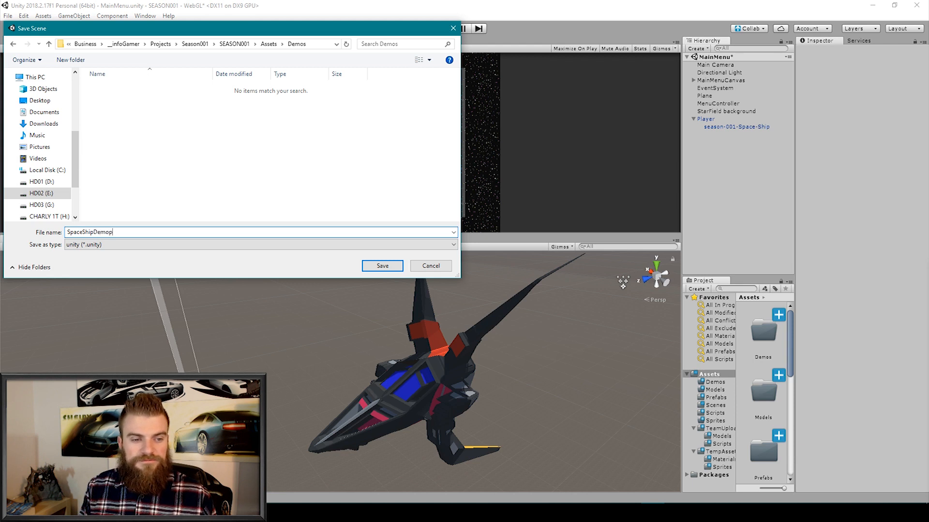
click(381, 265)
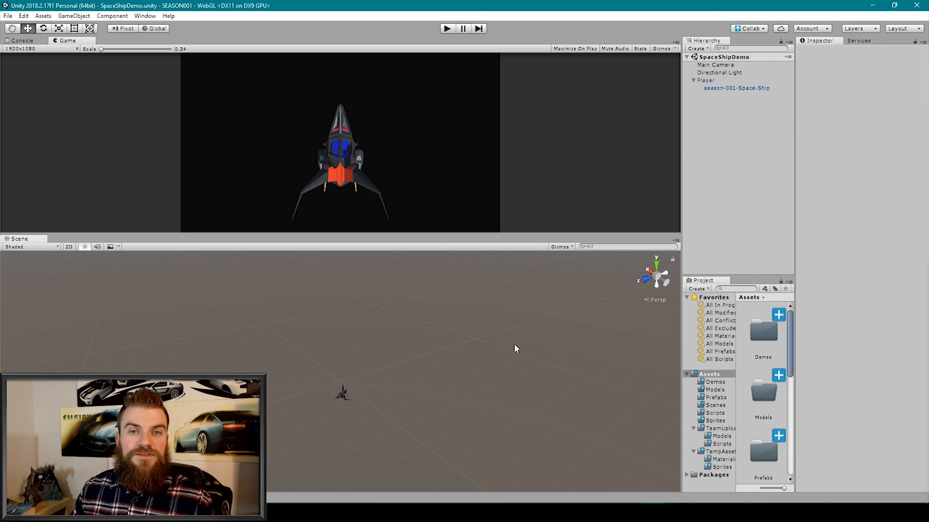
Start a package export from the Assets folder and clear the whole export selection.
click(708, 373)
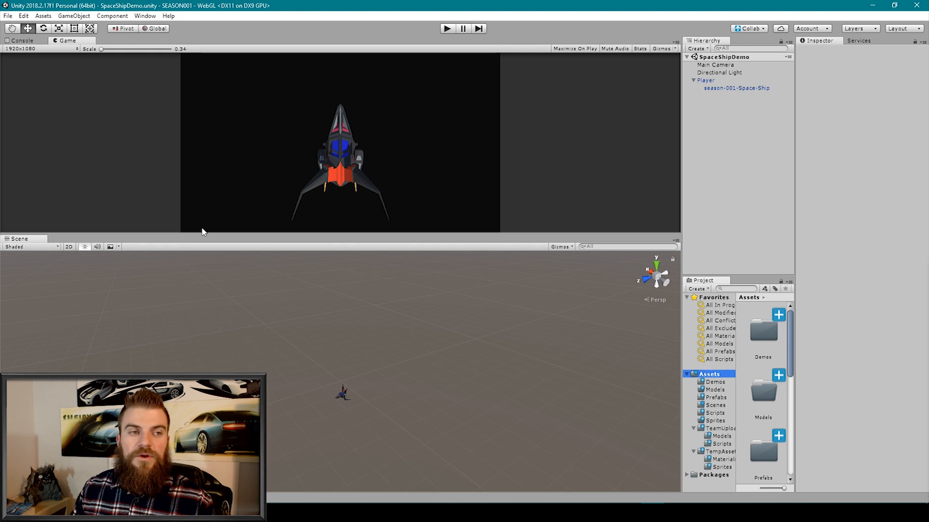
click(42, 15)
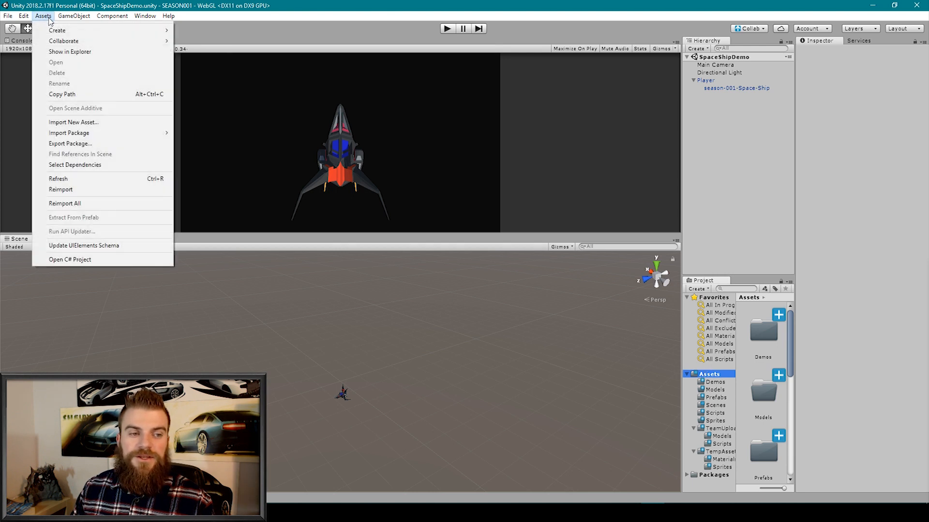
click(69, 143)
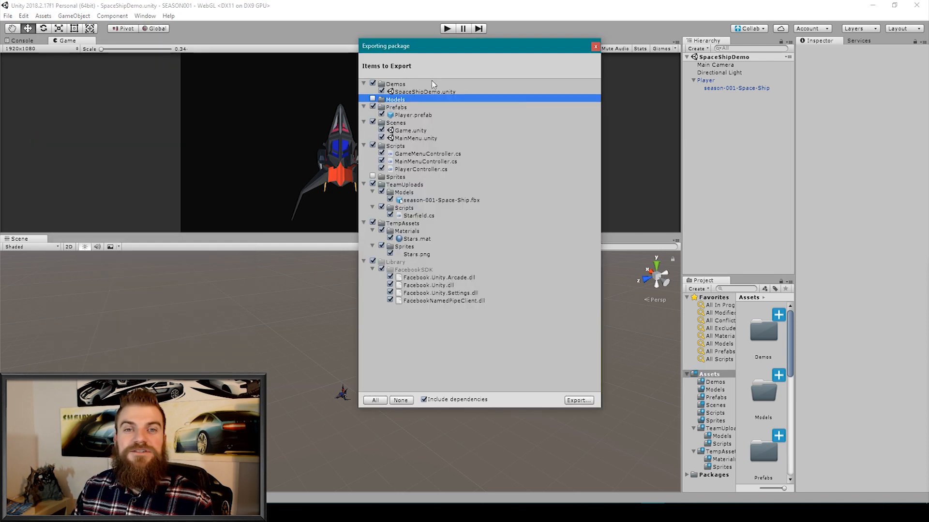
mouse_move(432, 101)
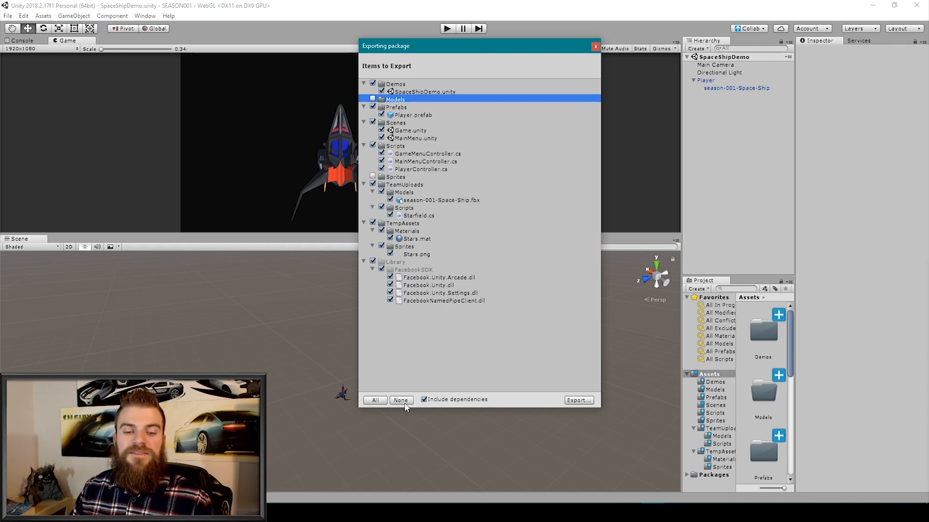
click(401, 399)
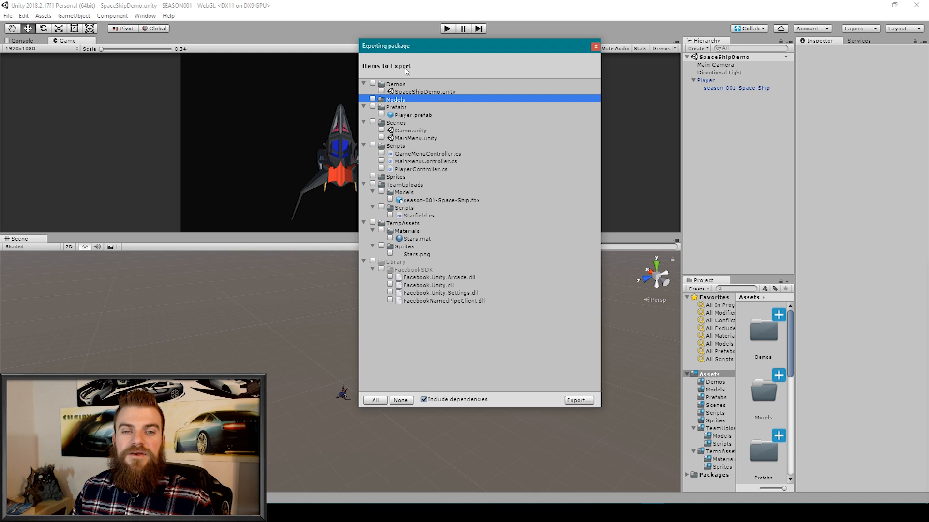
Tick the Demos scene, Player.prefab, PlayerController.cs and season-001-Space-Ship.fbx for export.
click(373, 83)
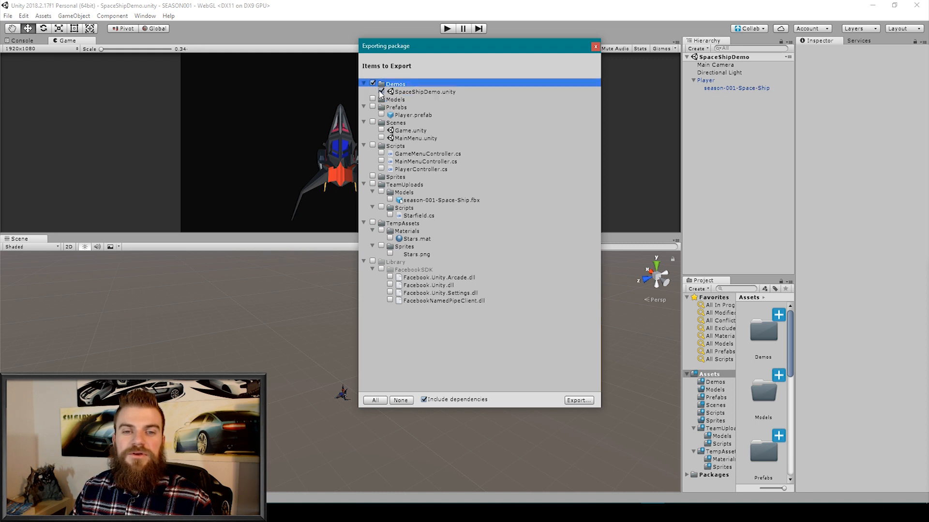
click(382, 92)
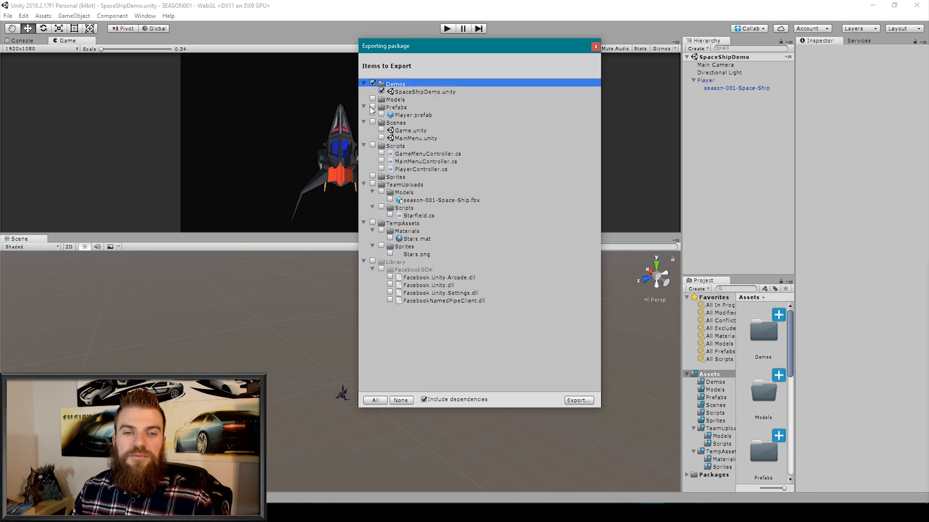
click(372, 107)
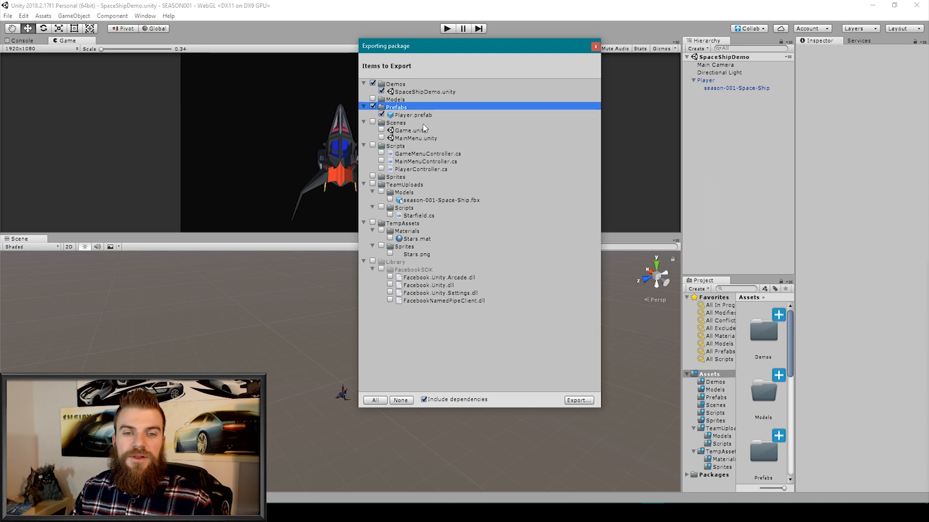
click(421, 168)
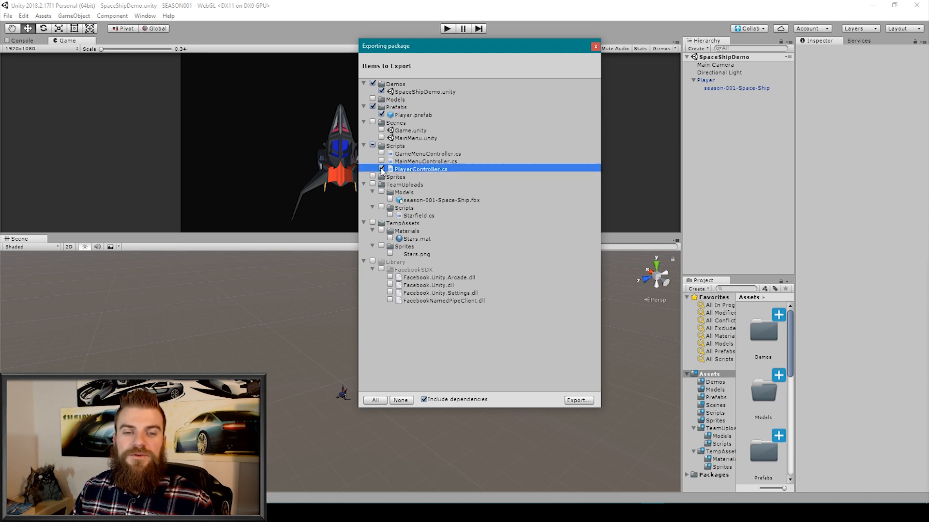
click(382, 168)
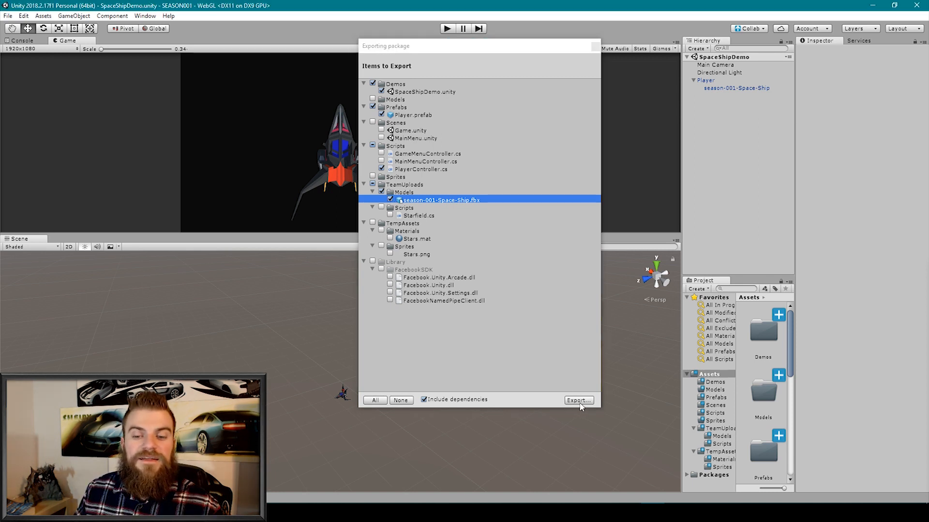
Export the package as DemoSpaceship.unitypackage into the Packages folder.
click(578, 400)
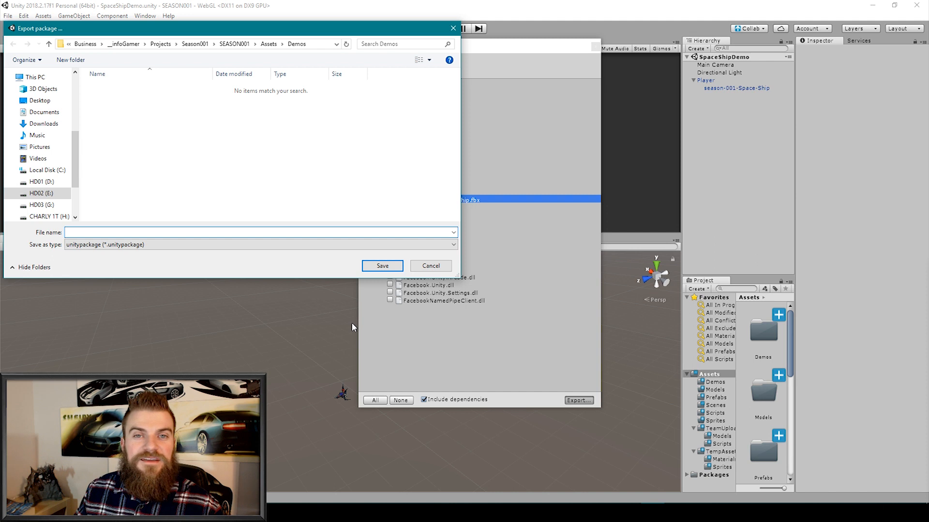
text(DemoSpaceship)
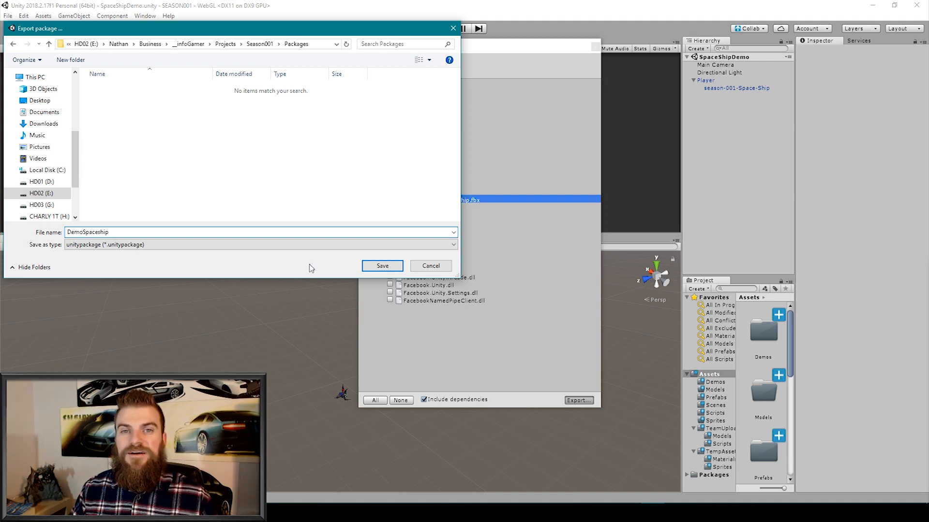
click(382, 265)
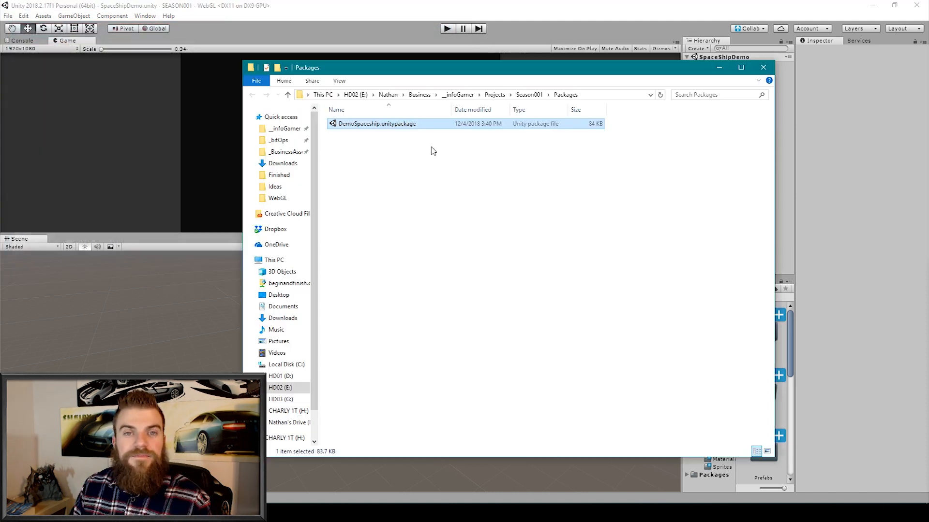
mouse_move(386, 128)
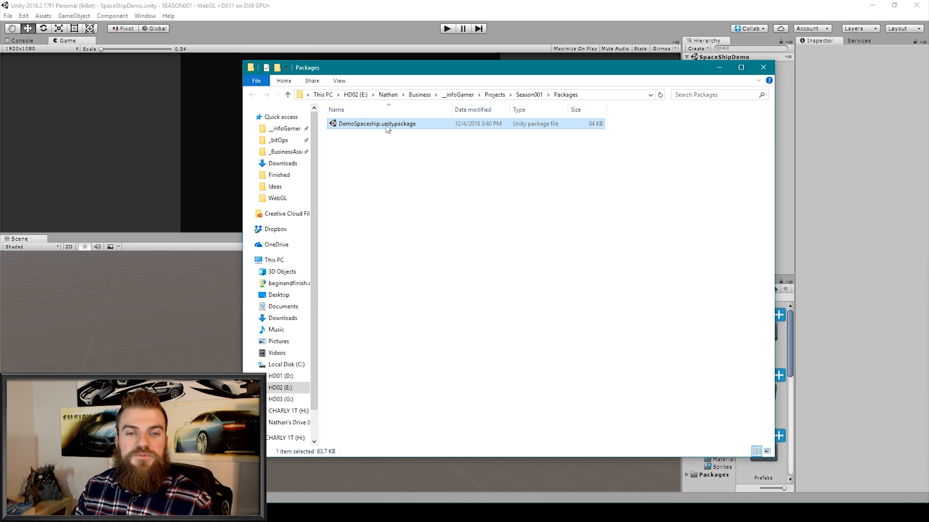
mouse_move(426, 183)
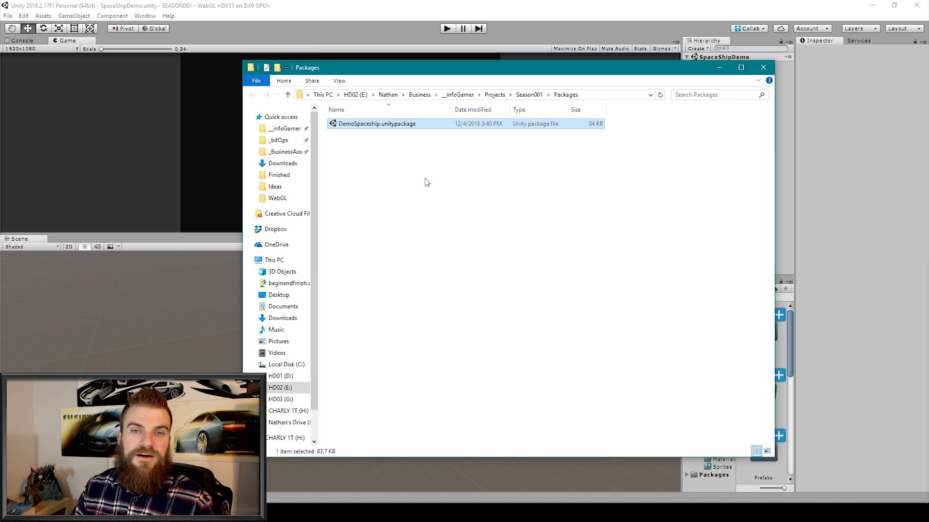
mouse_move(443, 213)
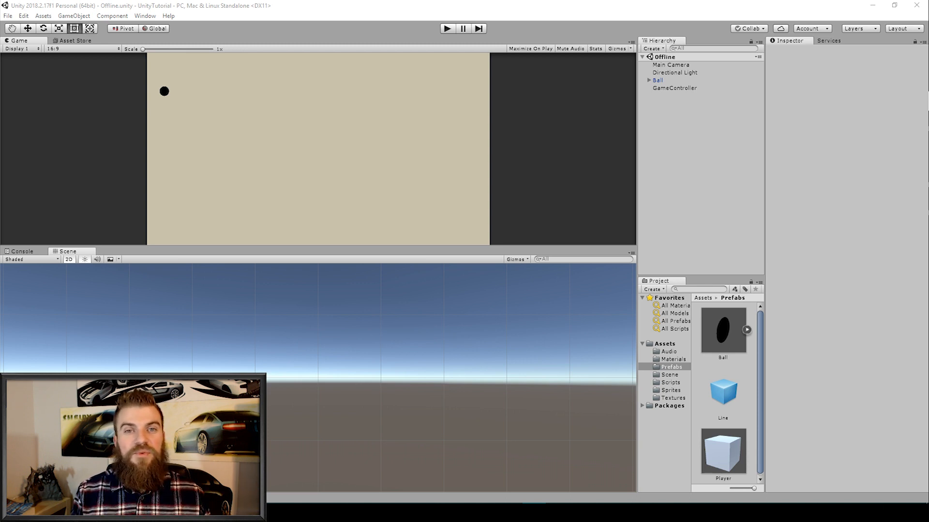
mouse_move(494, 200)
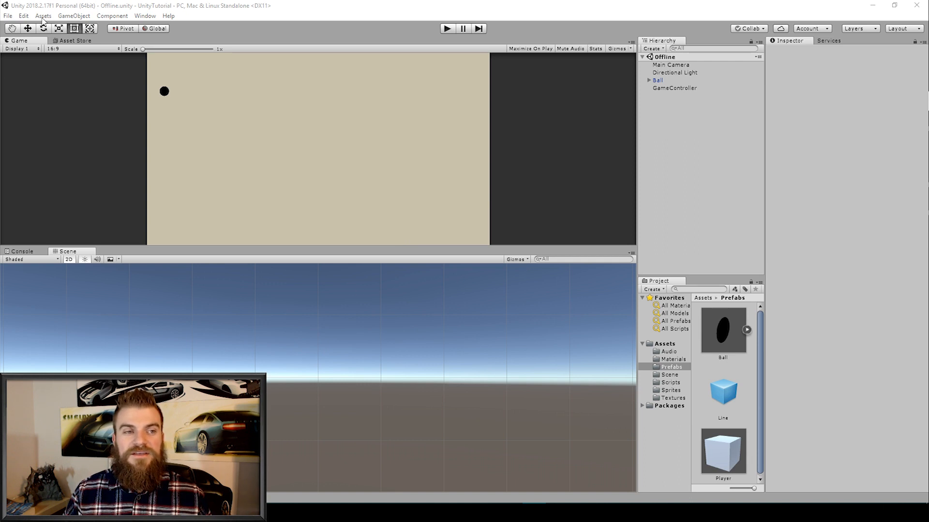
Choose Import Package > Custom Package and select DemoSpaceship.unitypackage in the other project.
click(43, 15)
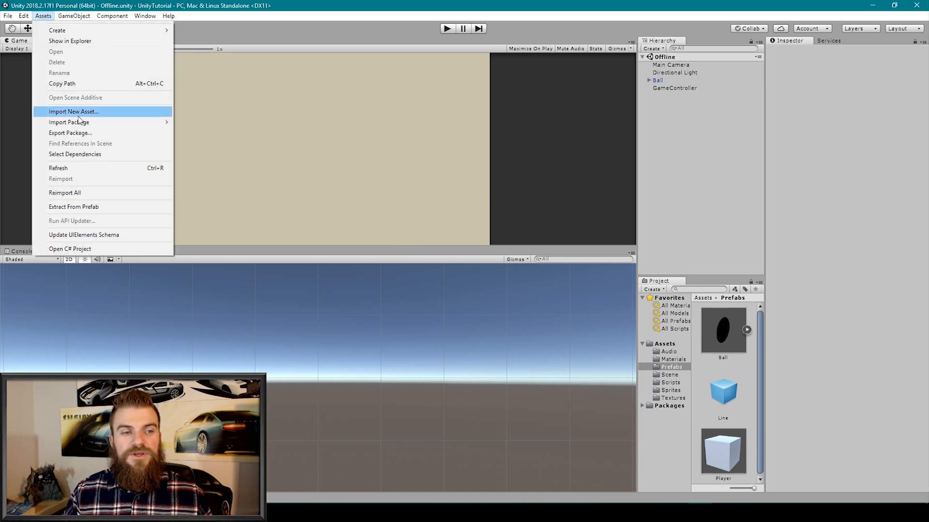
click(69, 122)
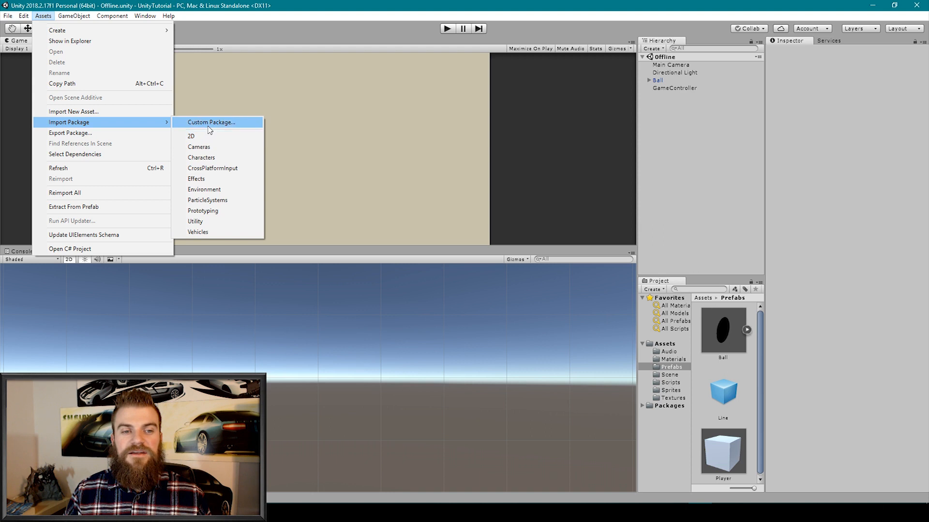
click(211, 122)
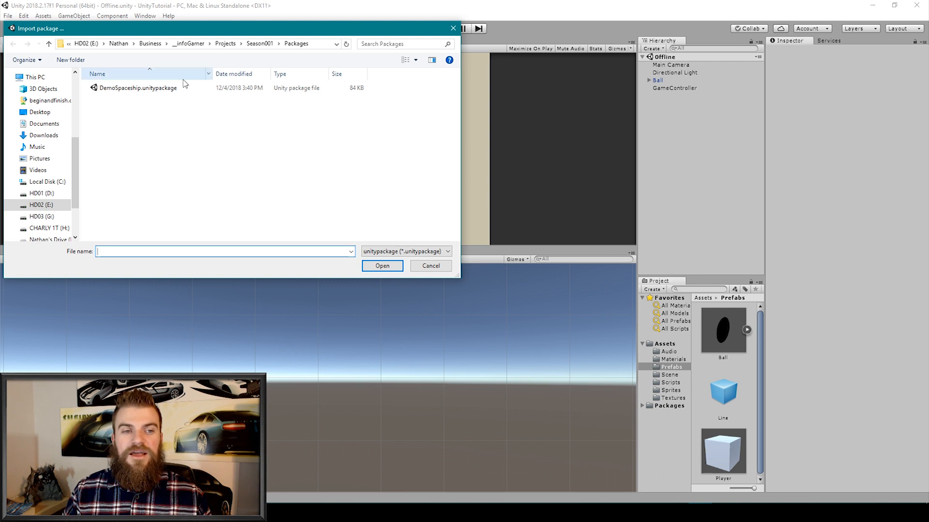
click(139, 89)
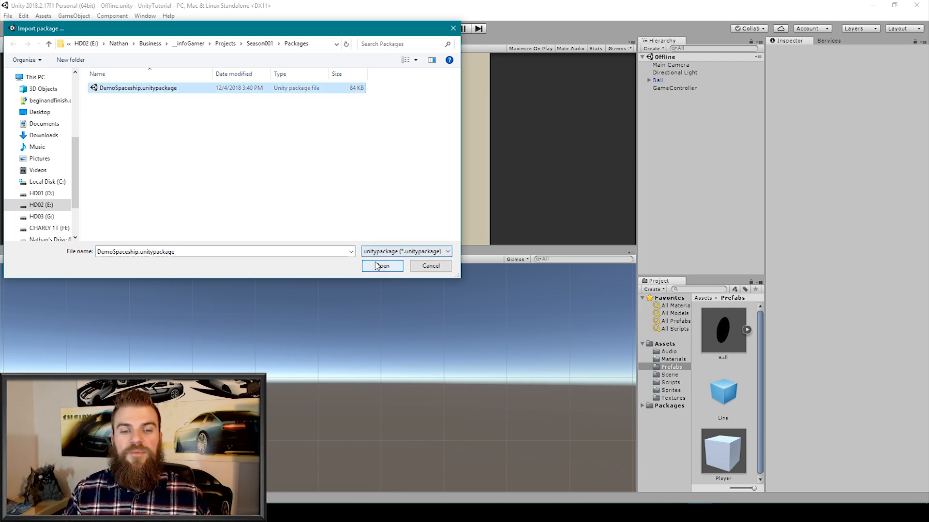
click(382, 266)
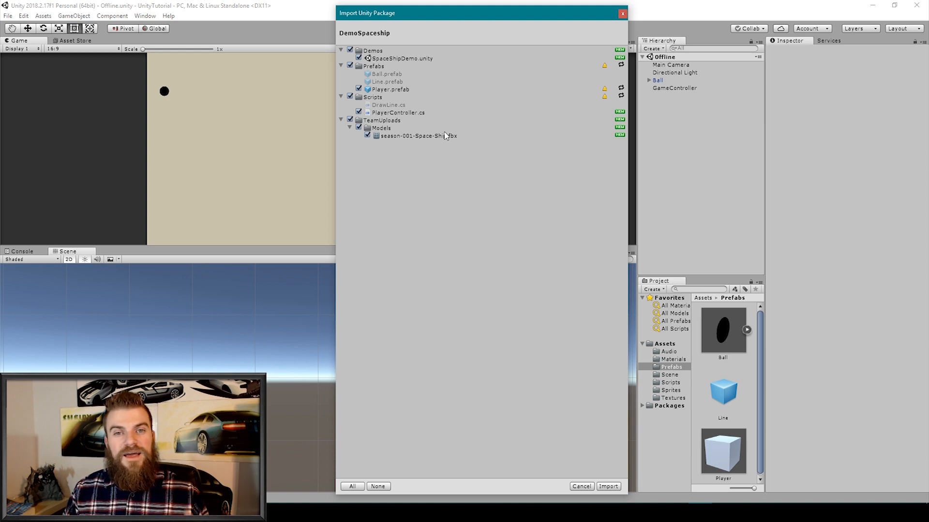
mouse_move(445, 149)
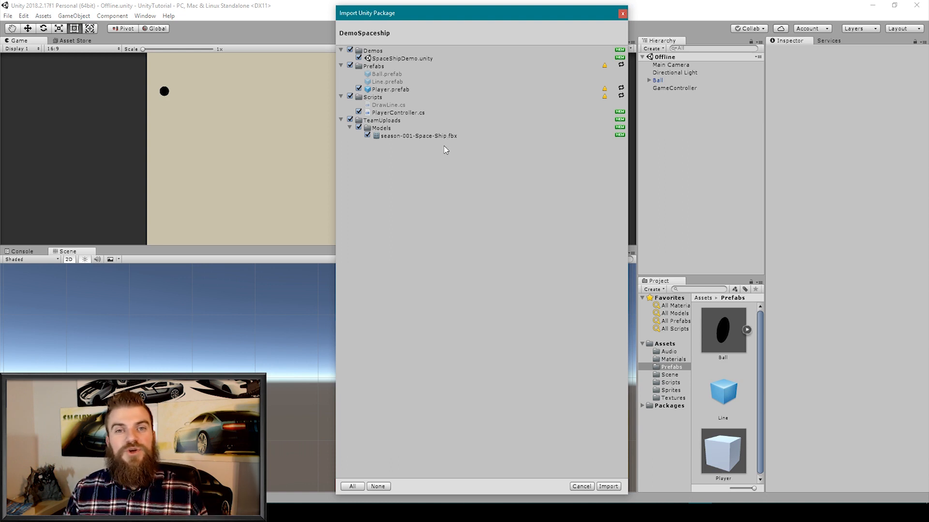
mouse_move(445, 157)
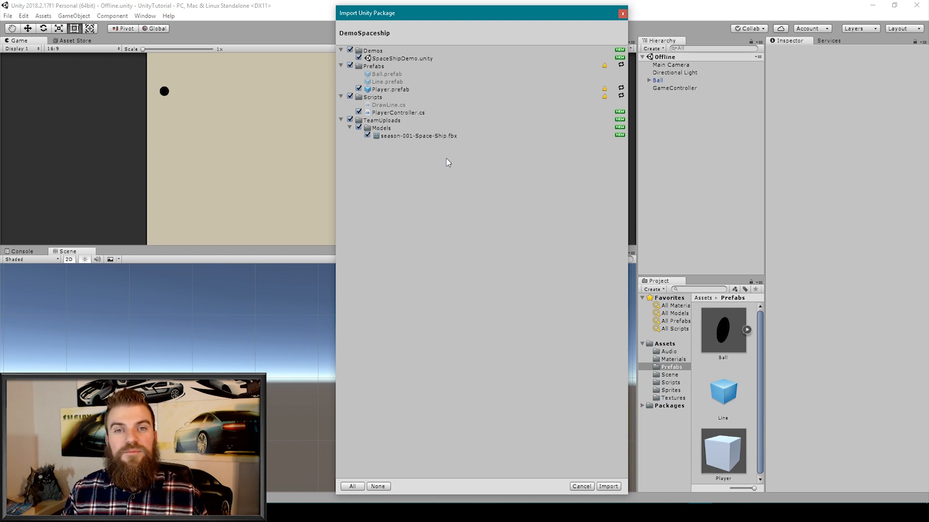
mouse_move(515, 199)
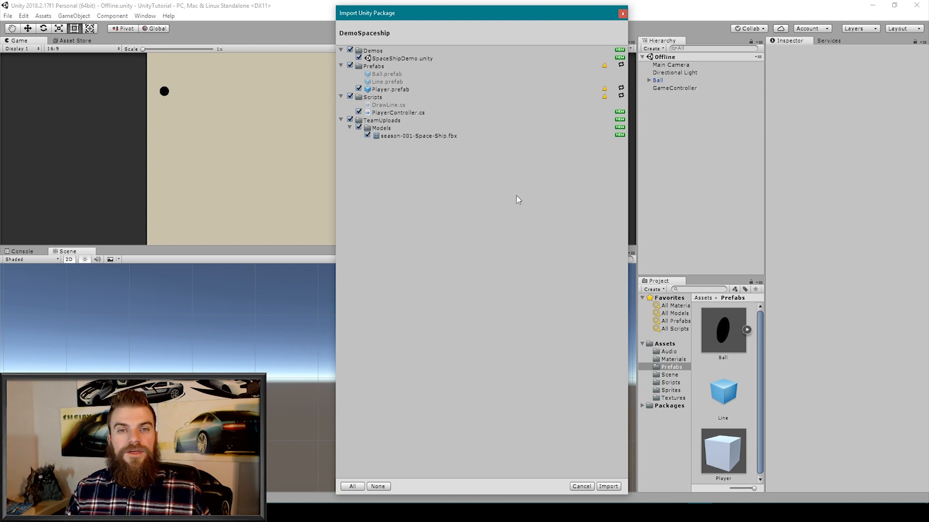
Import all DemoSpaceship package contents into the UnityTutorial project.
click(607, 486)
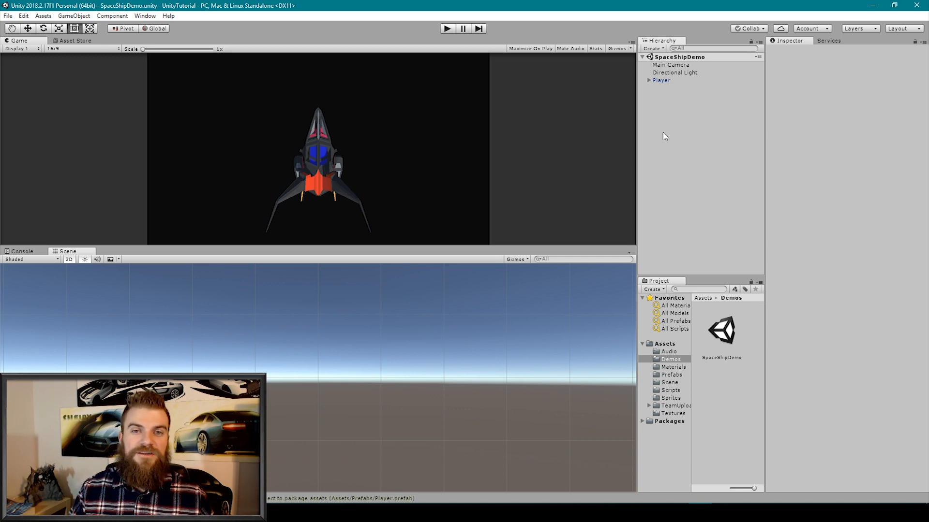
Expand the imported Player and select its season-001-Space-Ship child to see its mesh and materials.
click(660, 80)
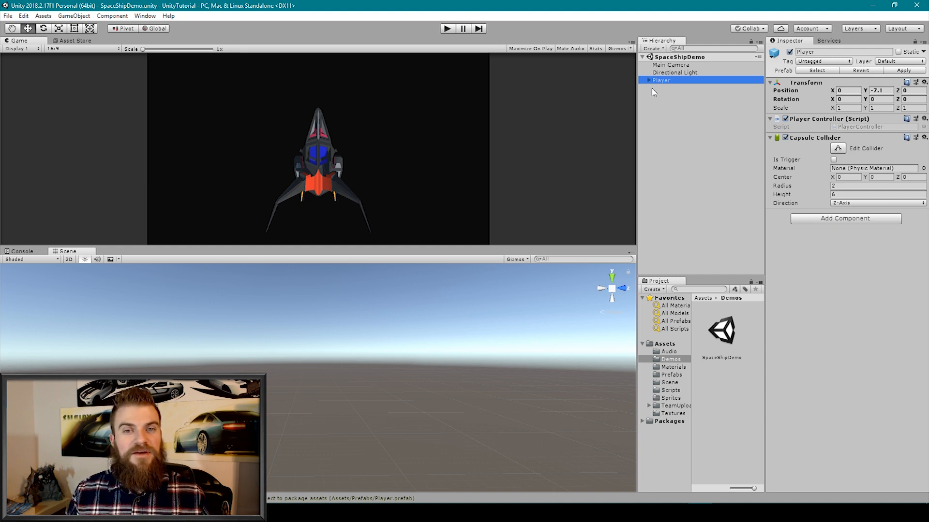
click(648, 80)
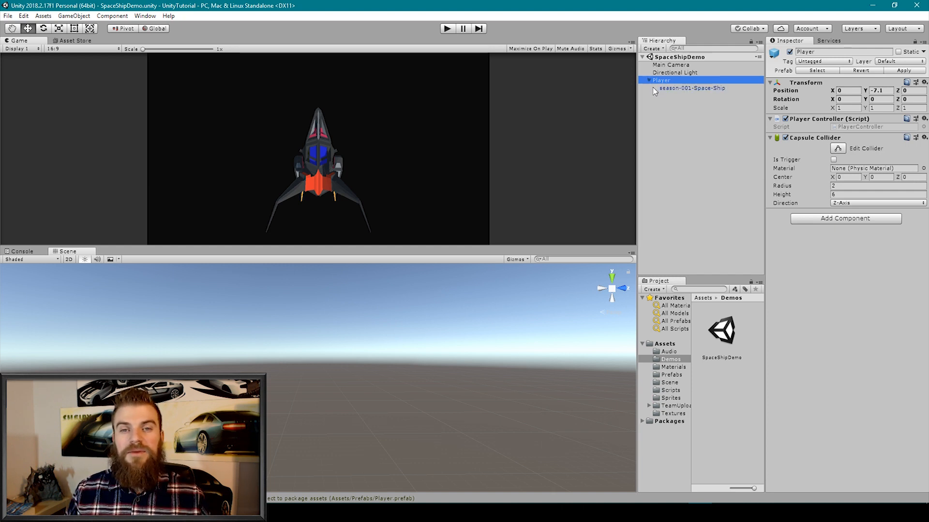
click(691, 88)
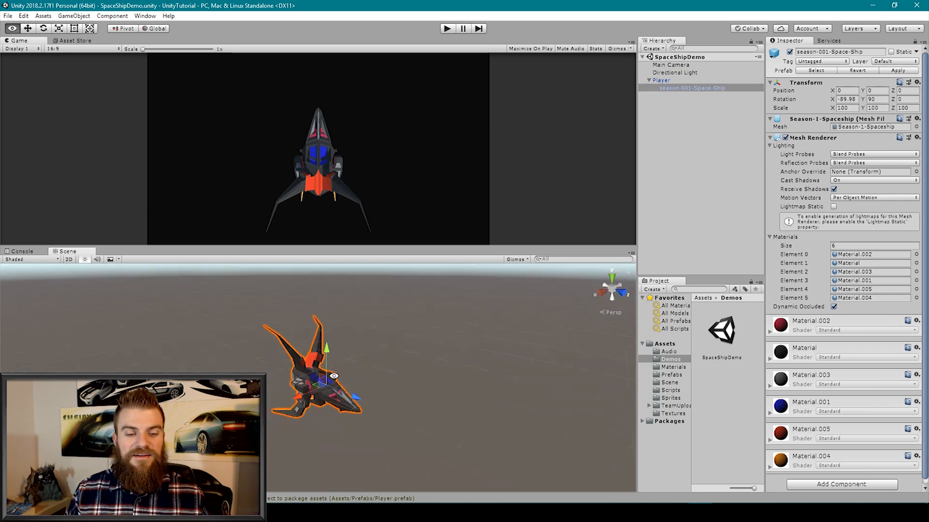